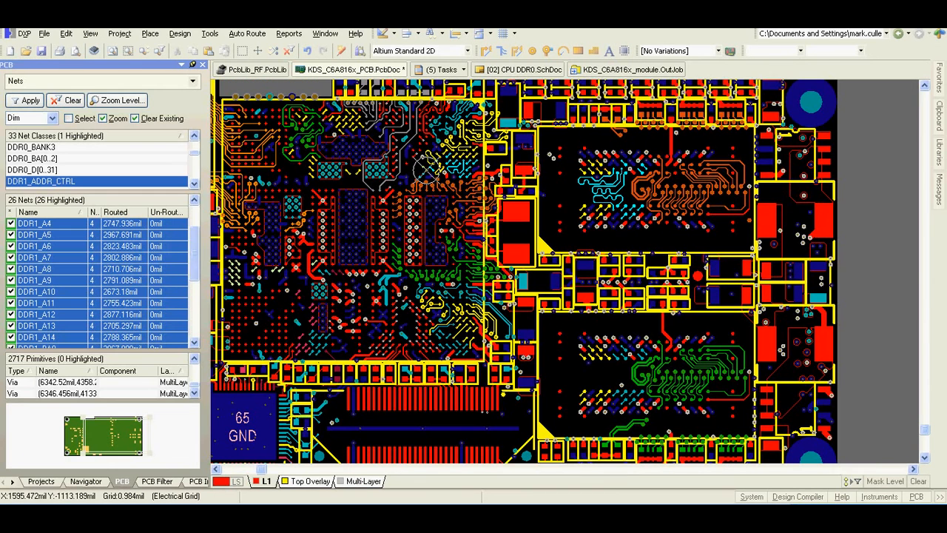
{"action": "mouse_move", "coordinate": [877, 414]}
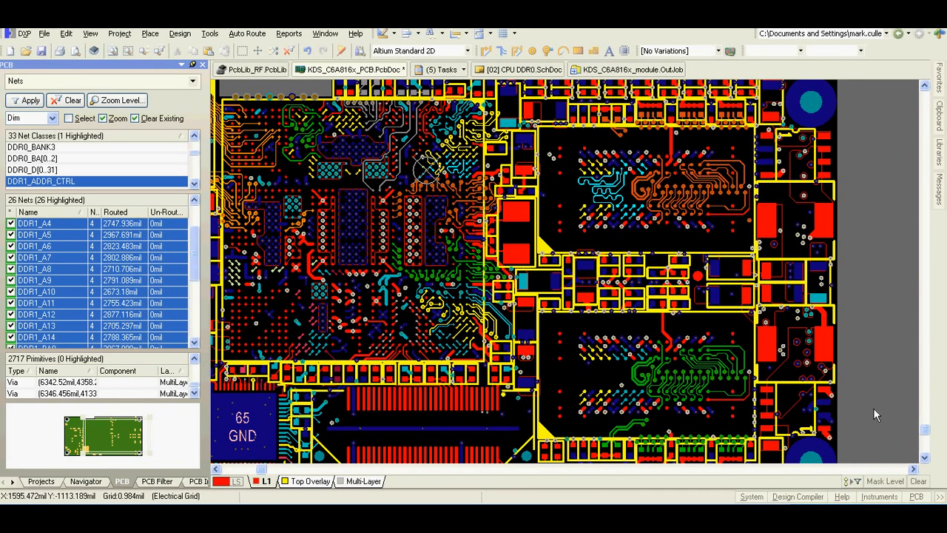
{"action": "mouse_move", "coordinate": [703, 327]}
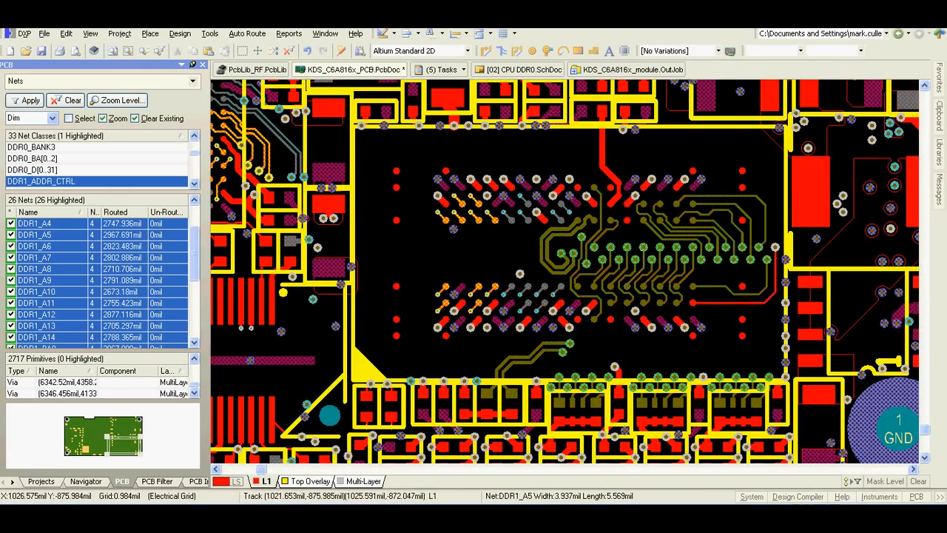
Edit the PCB Filter query to (IsTrack AND OnLayer('L1') AND InNetClass('DDR1_ADDR_CTRL'))
{"action": "left_click", "coordinate": [157, 481]}
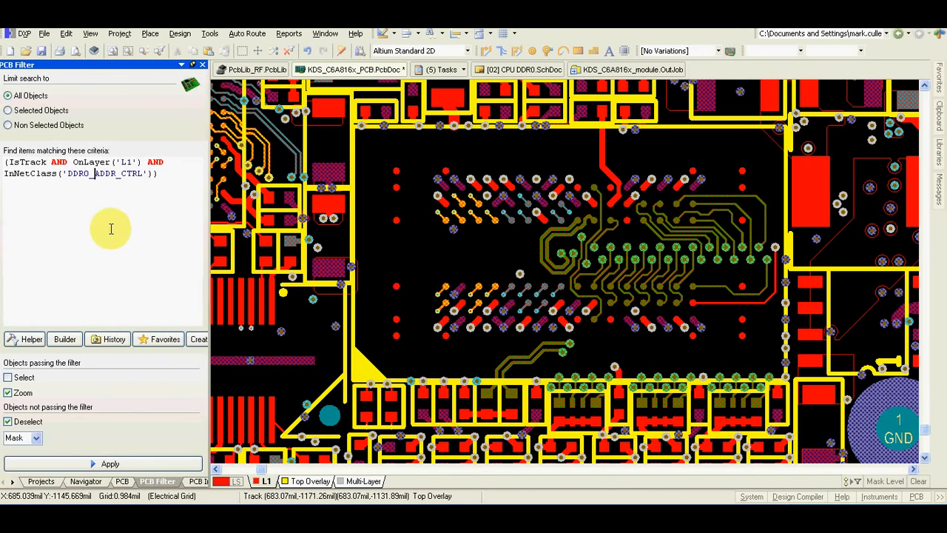
{"action": "double_click", "coordinate": [26, 161]}
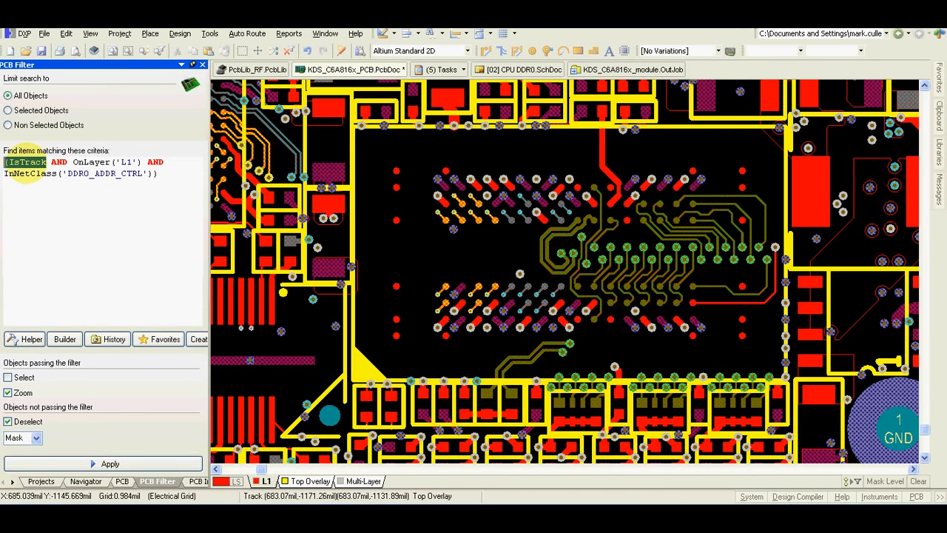
{"action": "double_click", "coordinate": [92, 162]}
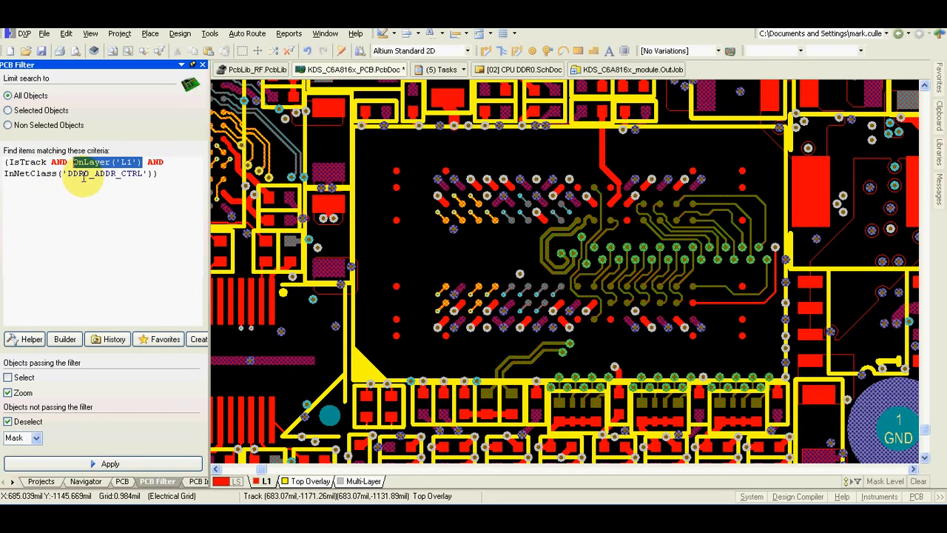
{"action": "left_click", "coordinate": [103, 173]}
{"action": "type", "text": "1"}
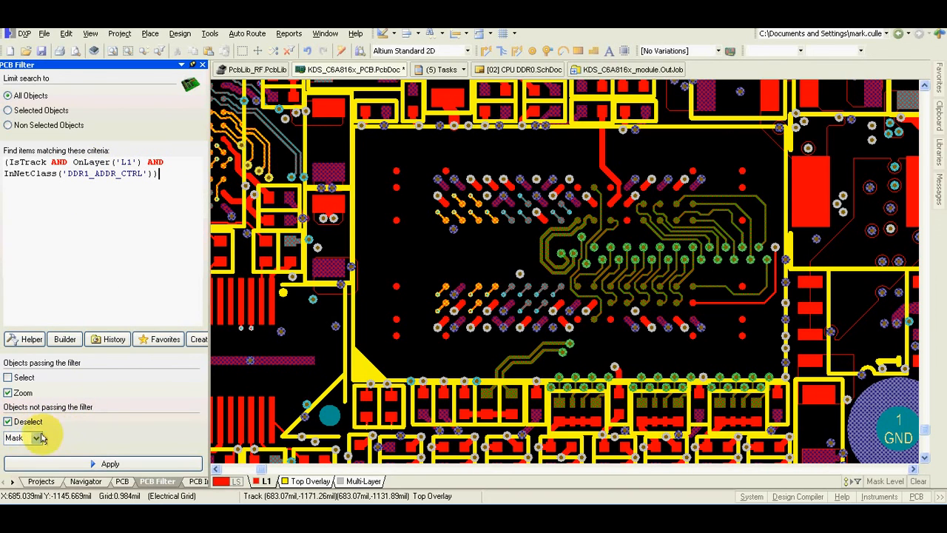
{"action": "mouse_move", "coordinate": [18, 444]}
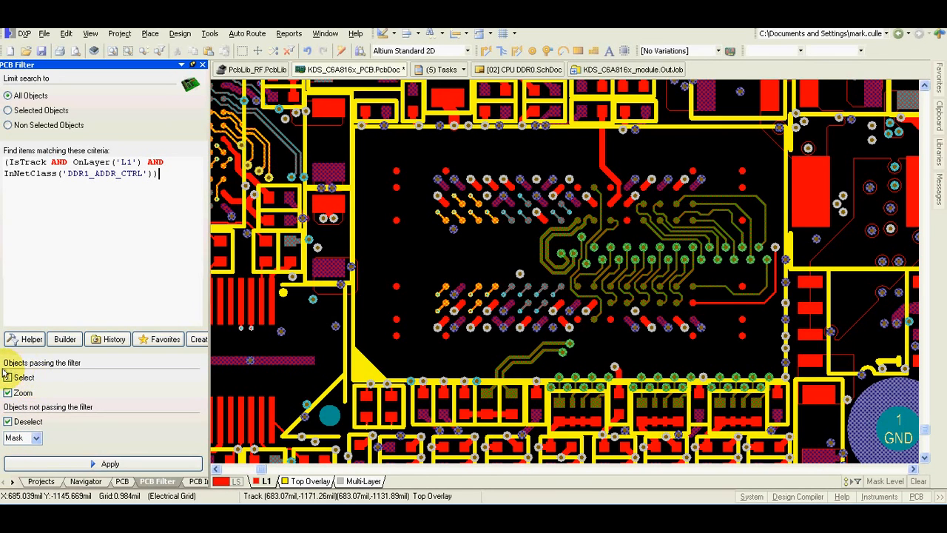
Apply the DDR1_ADDR_CTRL L1 track filter with Mask, dimming the rest of the board
{"action": "left_click", "coordinate": [109, 464]}
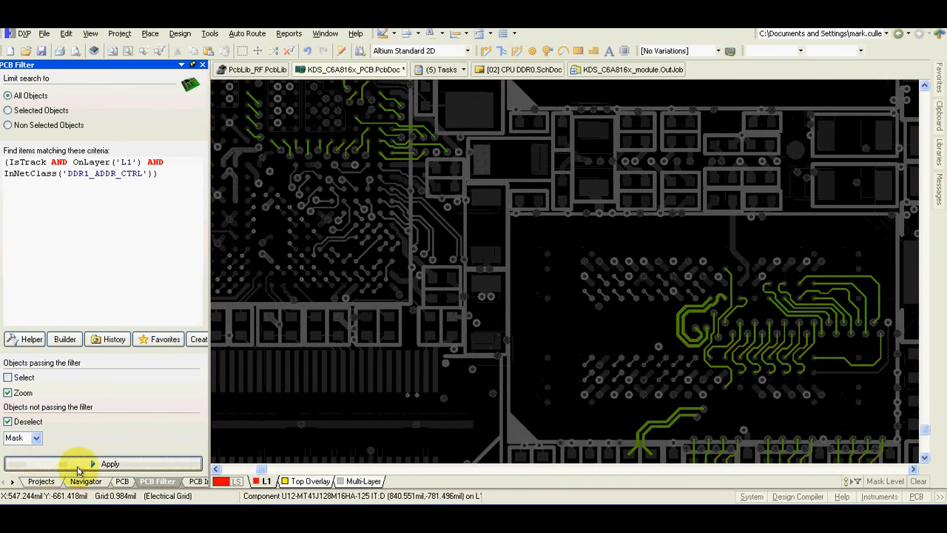
{"action": "left_click", "coordinate": [110, 463]}
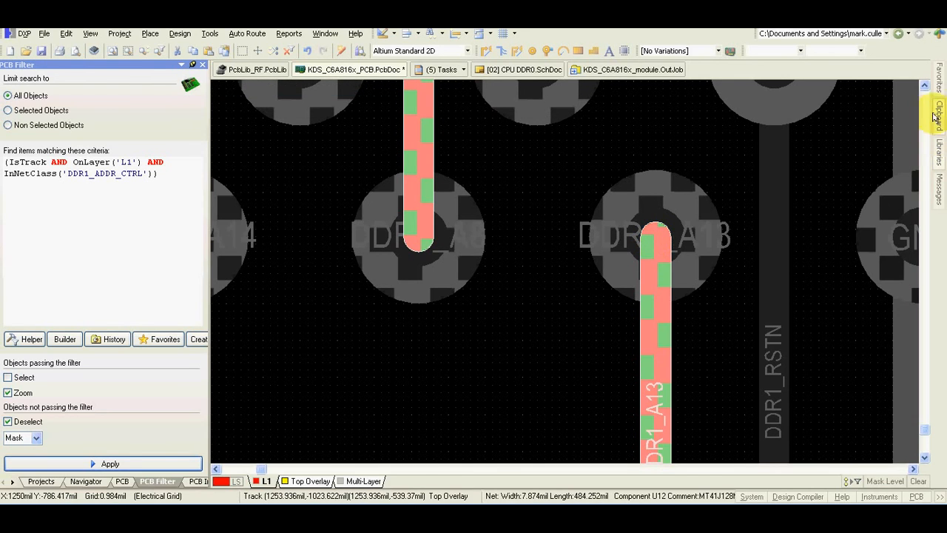
Show the Clipboard panel beside the DDR1_A13 track close-up
{"action": "left_click", "coordinate": [940, 114]}
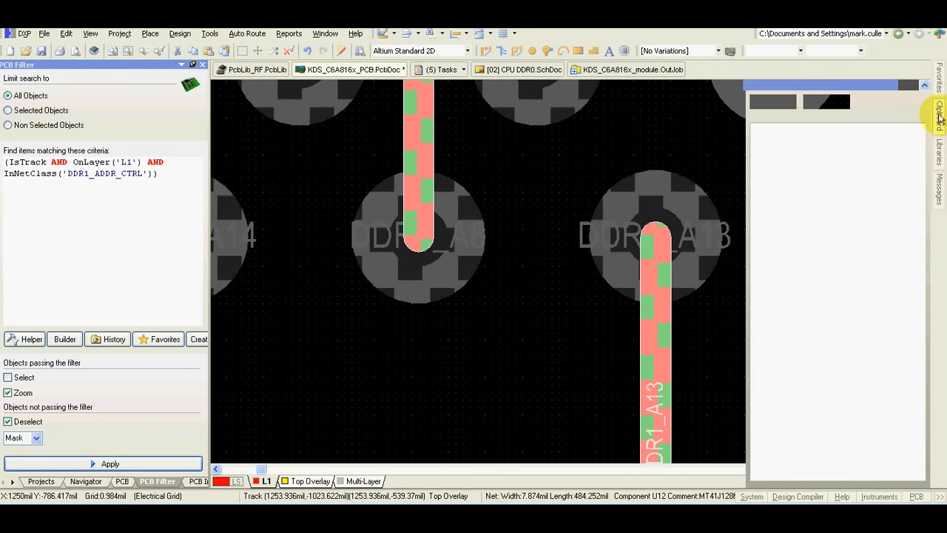
{"action": "mouse_move", "coordinate": [833, 154]}
{"action": "type", "text": "0"}
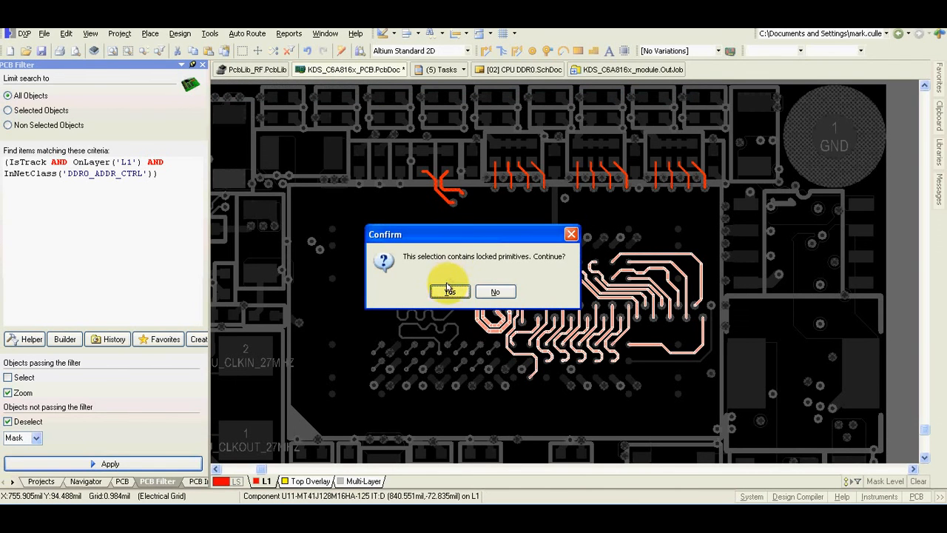
Confirm deleting the selected DDR0 tracks despite locked primitives
{"action": "left_click", "coordinate": [449, 291]}
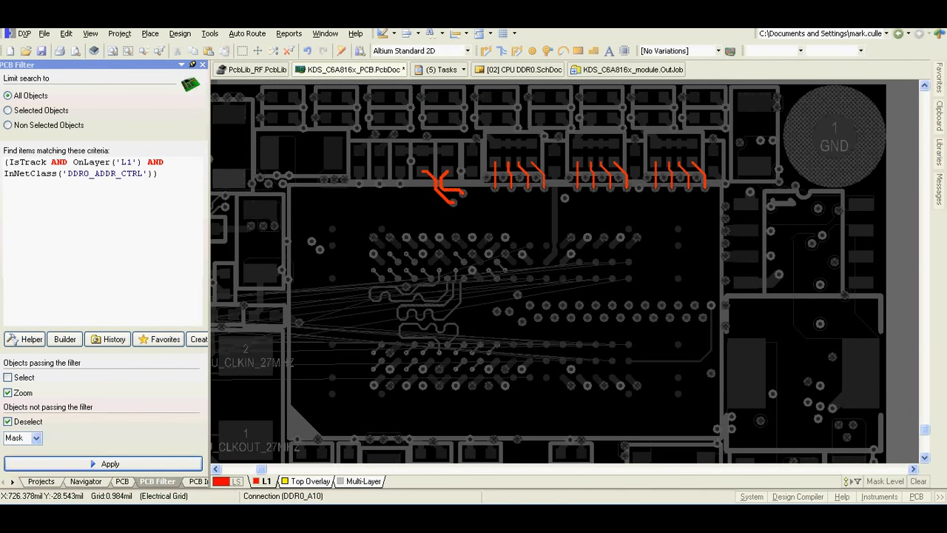
{"action": "left_click", "coordinate": [941, 130]}
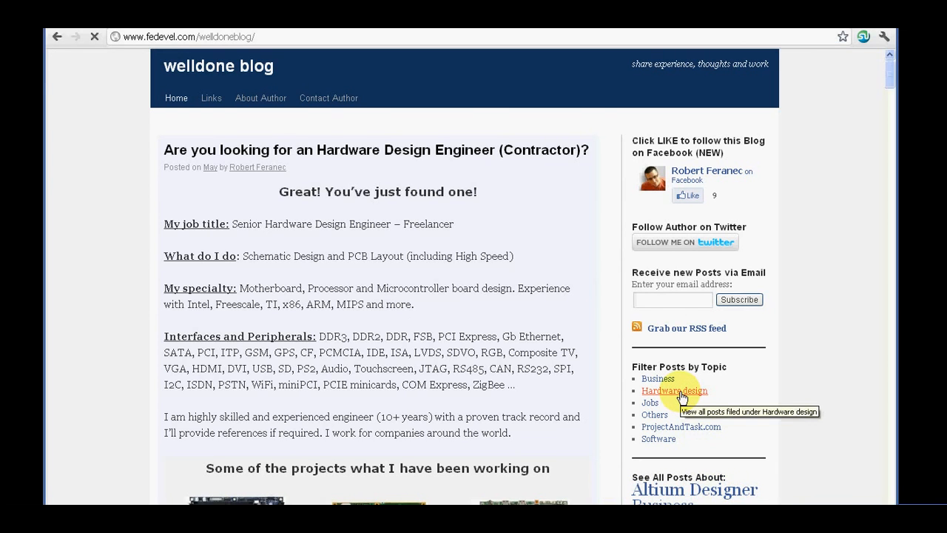
Filter the welldone blog posts by the Hardware design topic
{"action": "left_click", "coordinate": [674, 390]}
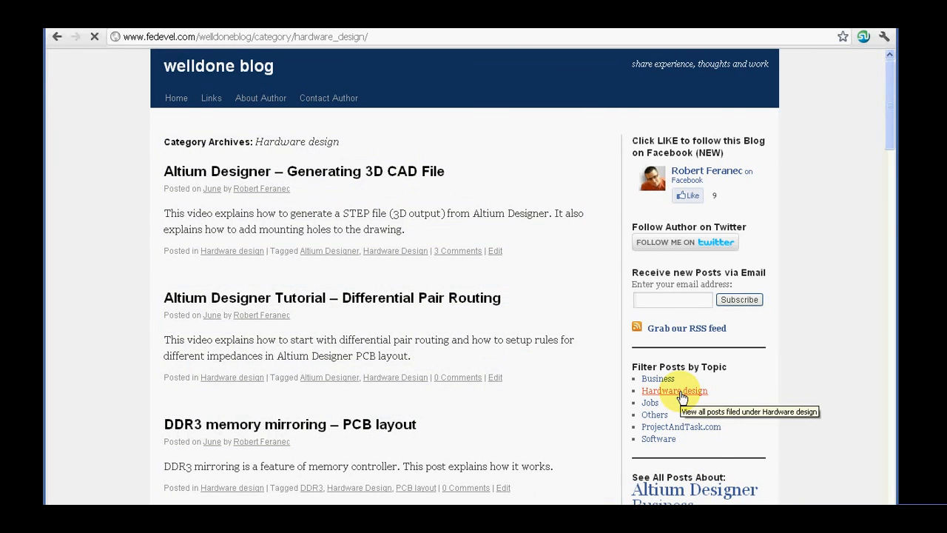